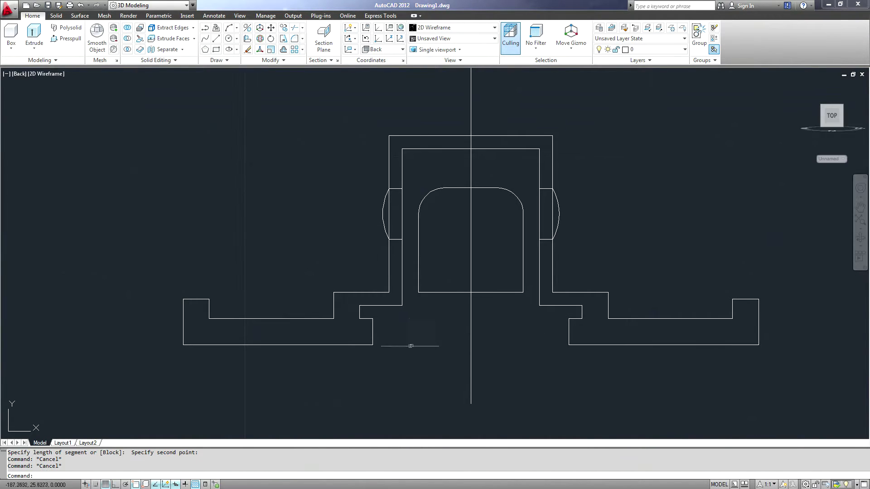
mouse_move(403, 348)
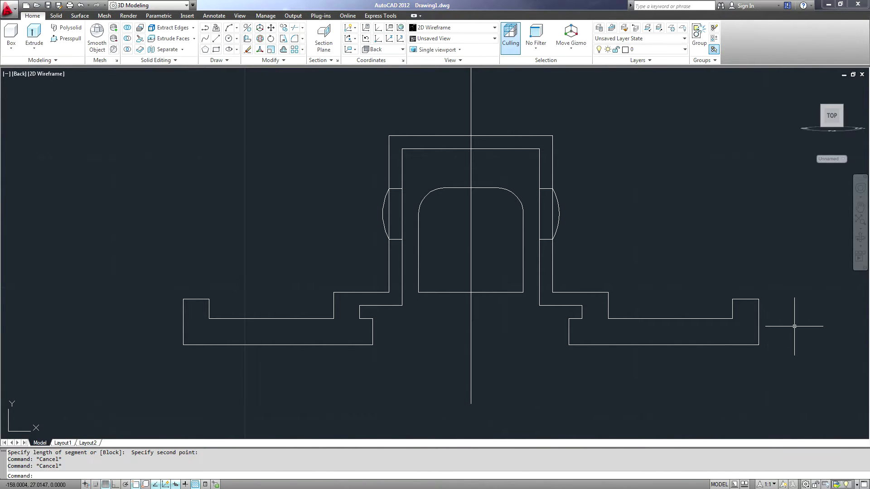
mouse_move(789, 326)
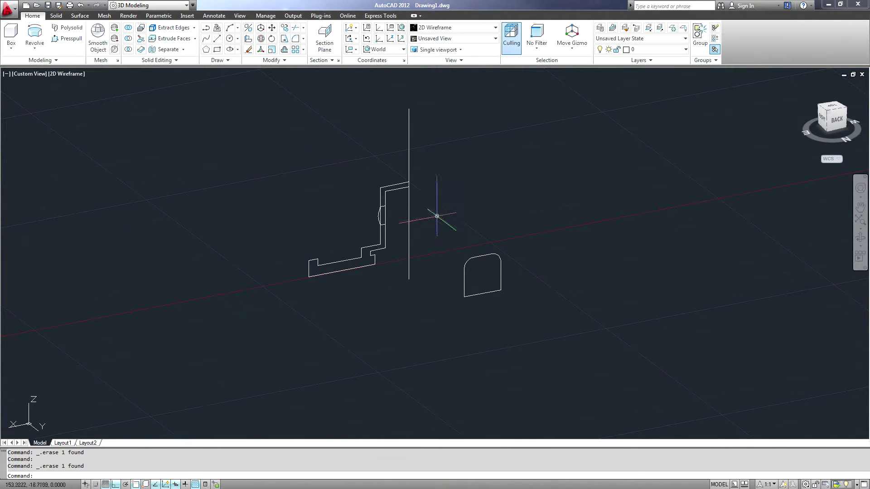
Step: Revolve the half profile a full 360° about the centre line's bottom and top endpoints
click(34, 38)
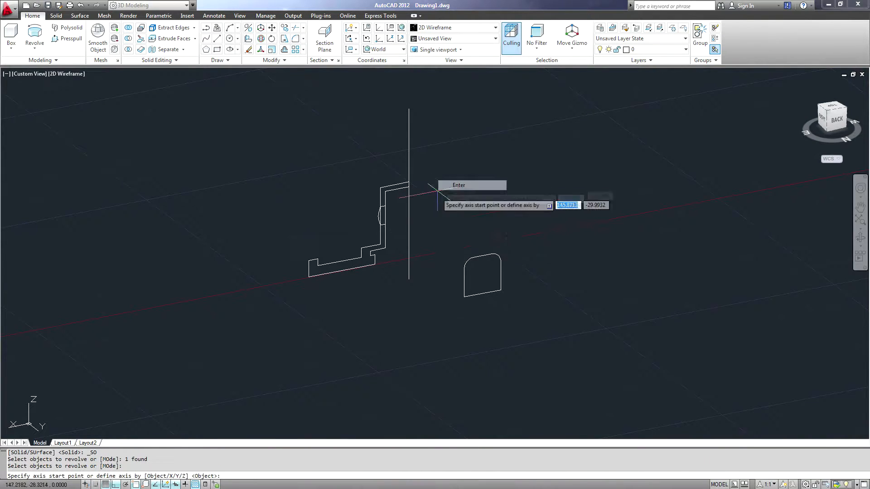
mouse_move(409, 279)
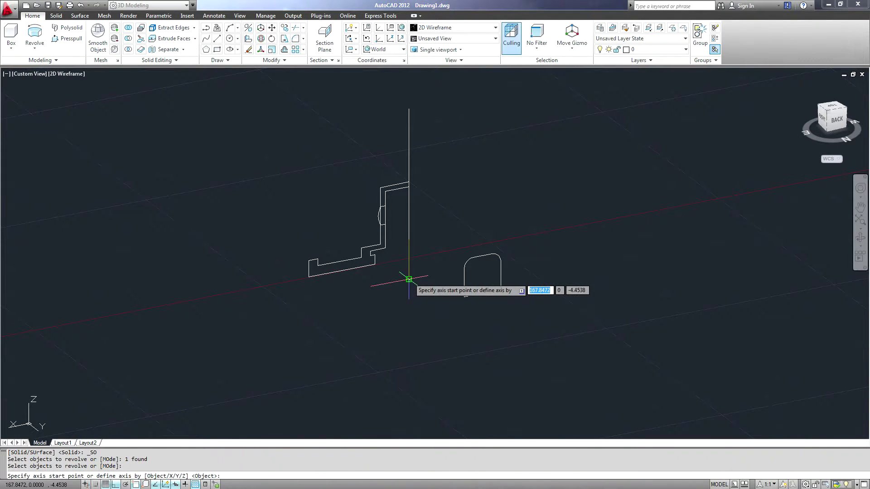
click(409, 278)
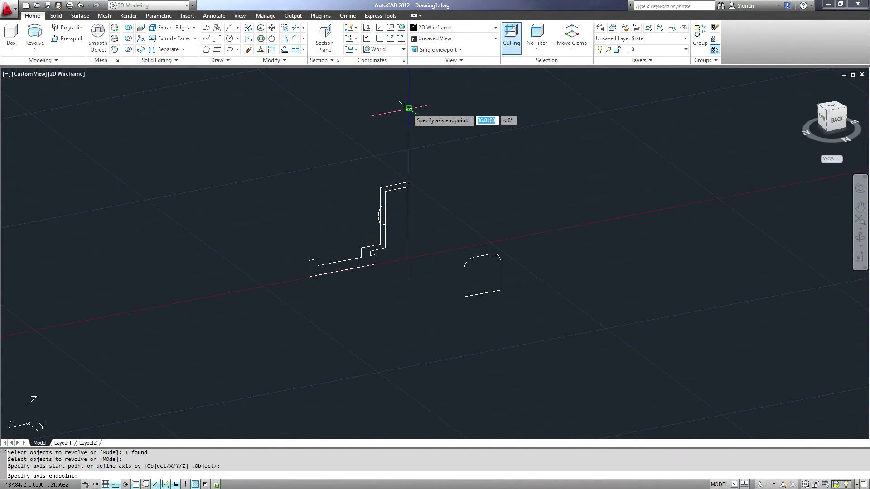
click(447, 134)
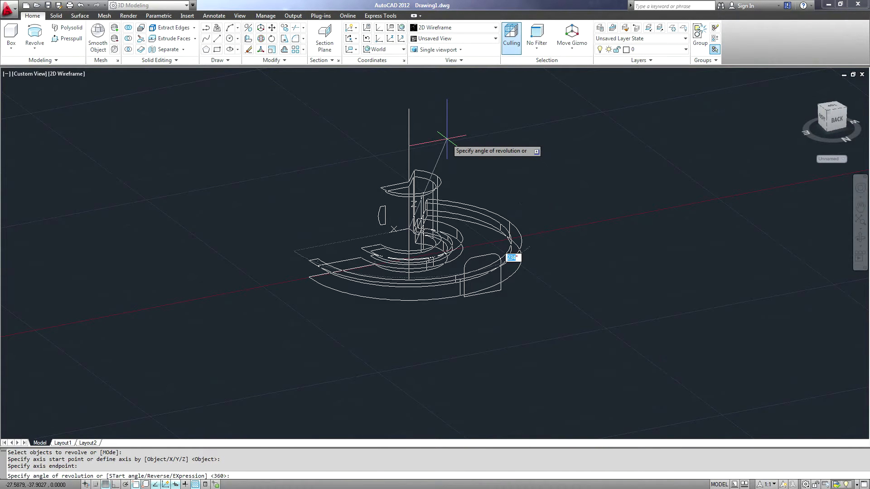
key(enter)
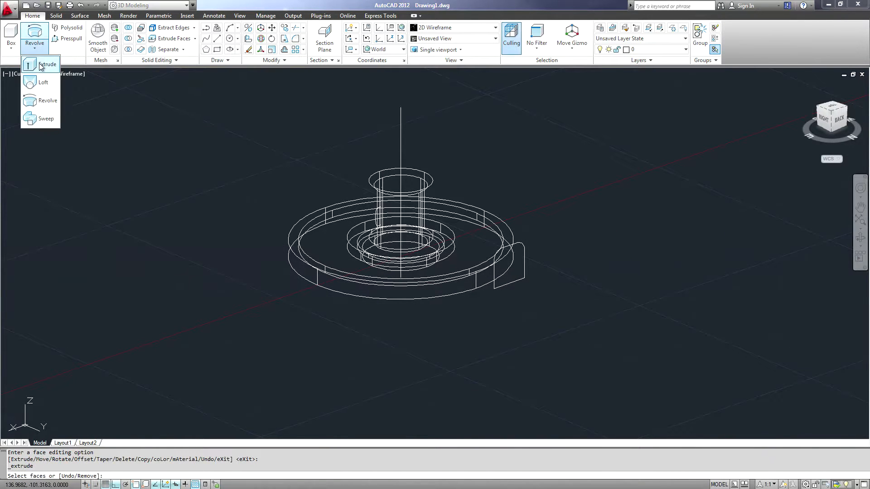
Step: Extrude the rounded cutout shape into the hub and switch to the Conceptual visual style
click(47, 64)
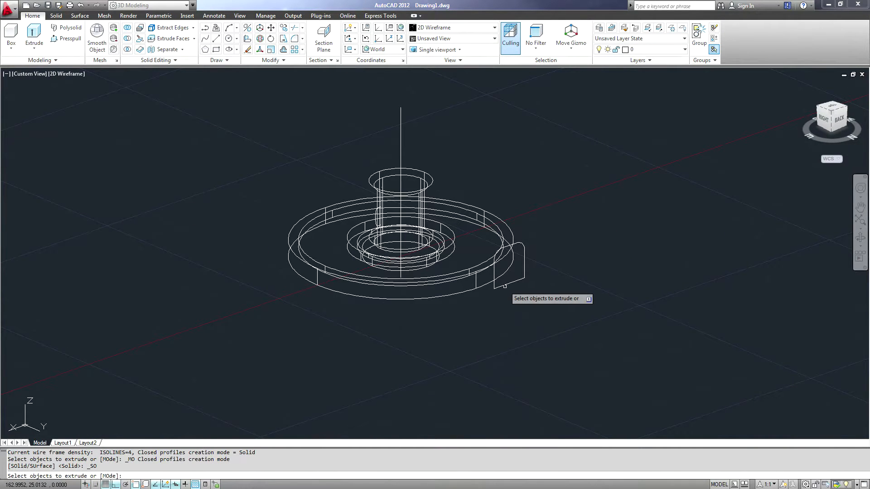
click(507, 272)
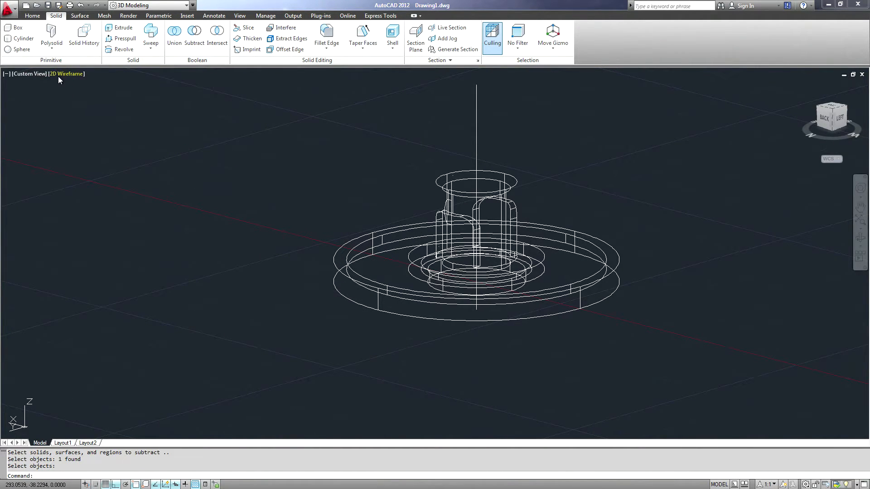
click(67, 74)
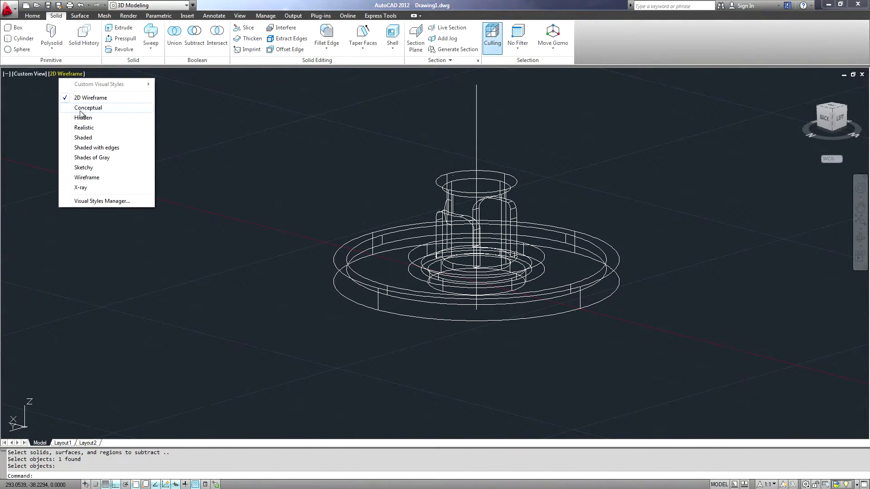
click(88, 108)
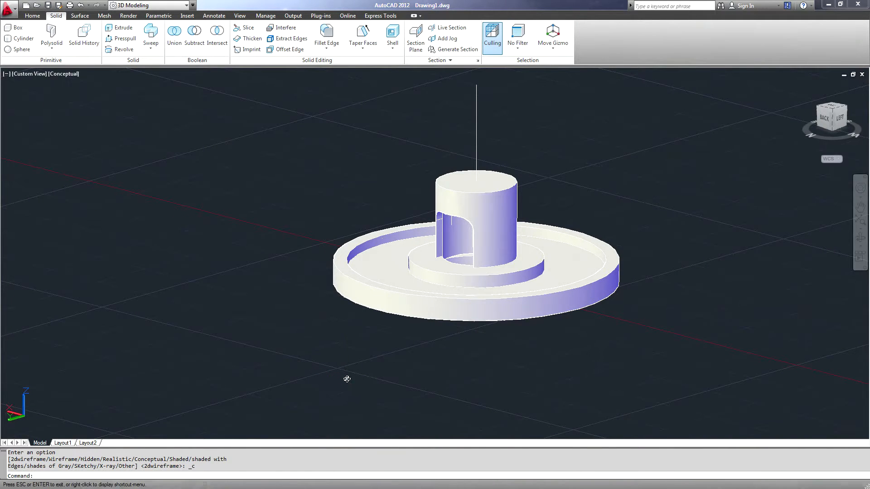